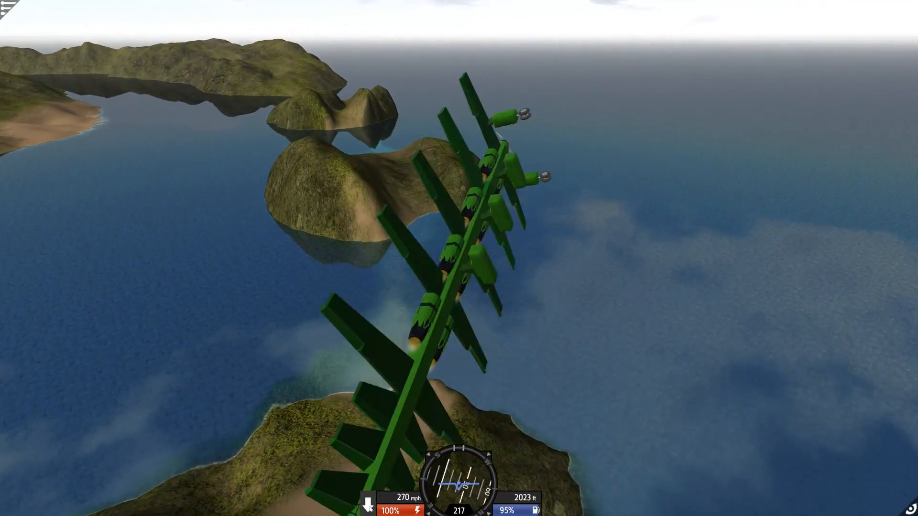
# Fly the stacked-wing aircraft out over the islands until it crashes into a hillside
pyautogui.press('2')
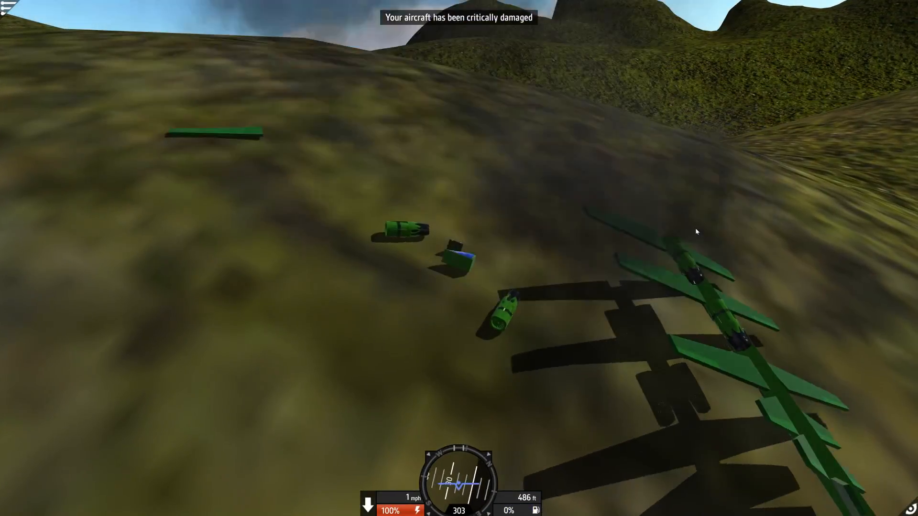
# Exit the crashed flight to the designer and load the Grabbing Game Soccer build
pyautogui.click(8, 6)
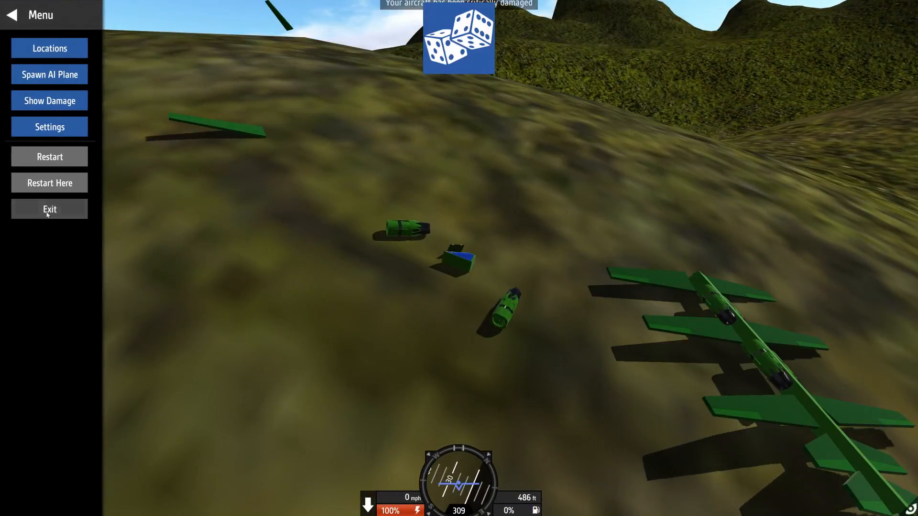
pyautogui.click(49, 209)
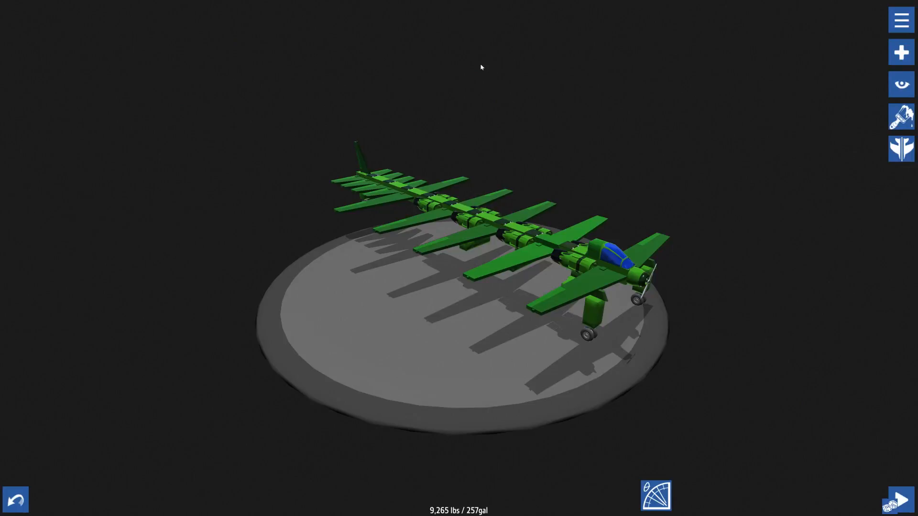
pyautogui.click(900, 19)
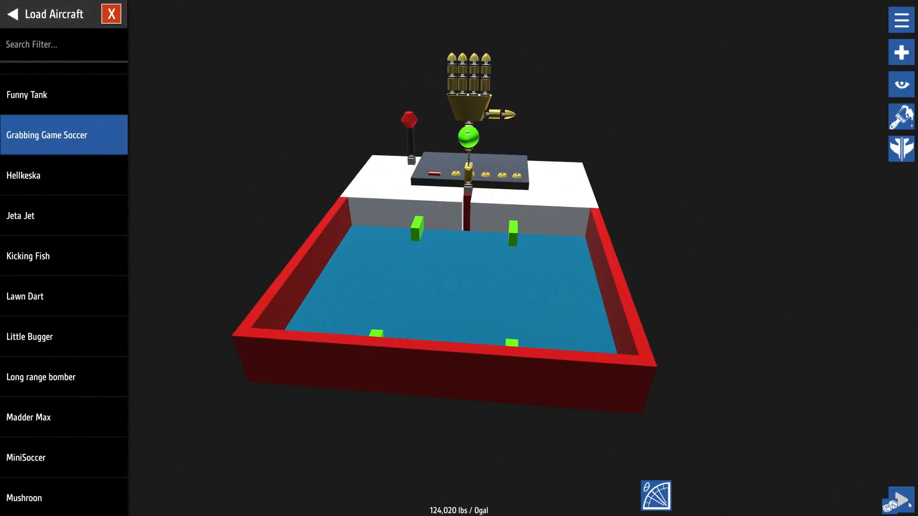
pyautogui.click(901, 501)
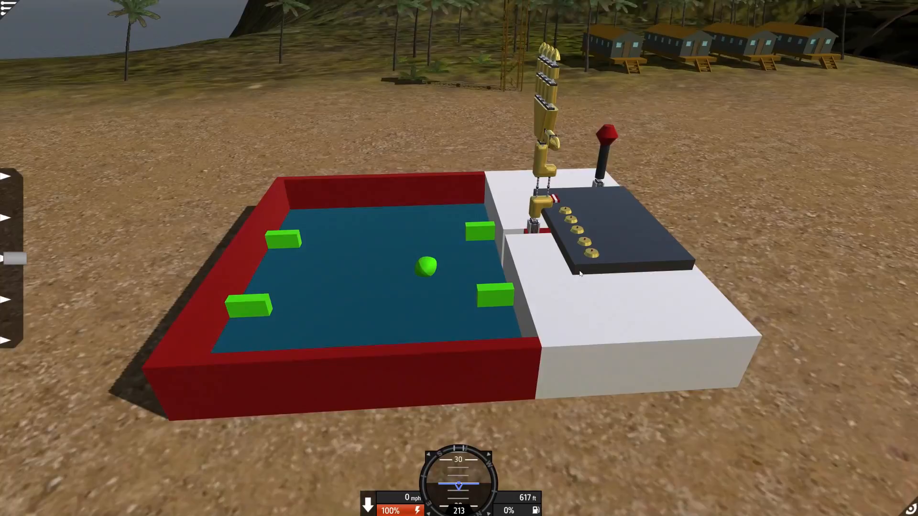
# Toggle activation groups 2, 3, 6, 3 and 4 so the grabbing arm bends toward the pitch
pyautogui.press('1')
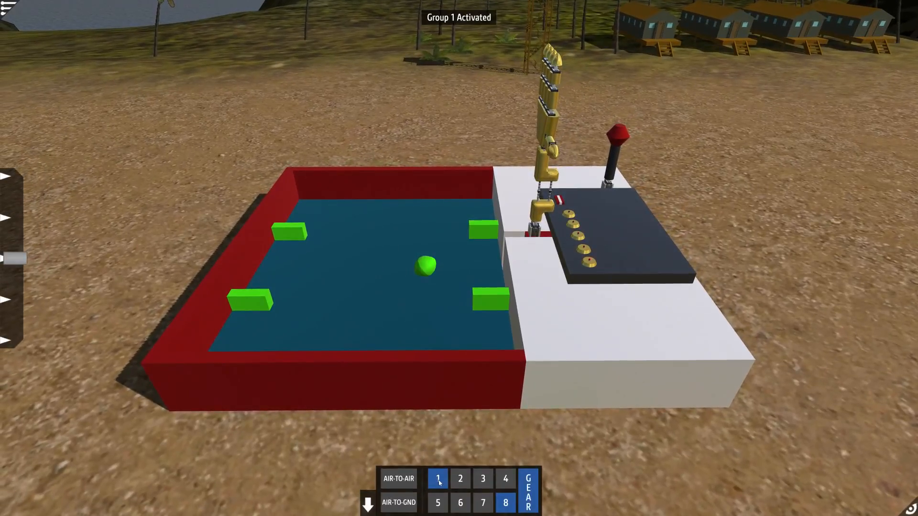
pyautogui.click(460, 478)
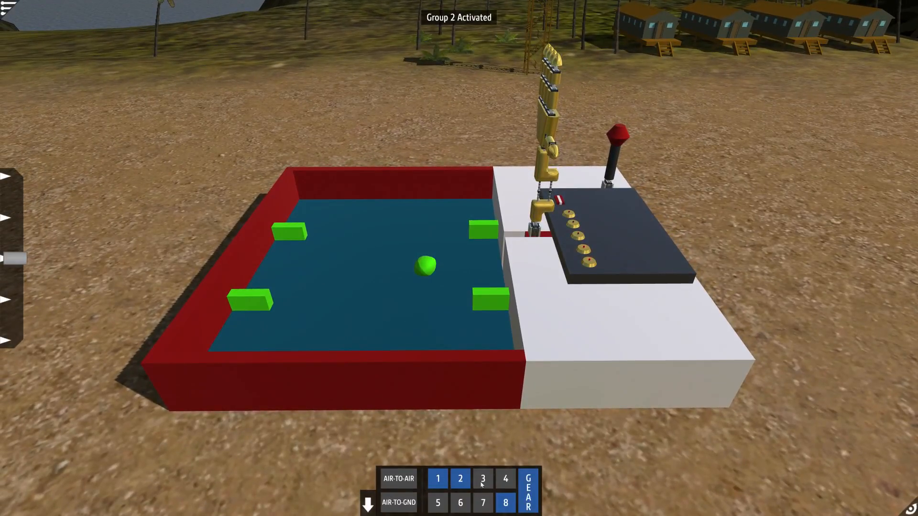
pyautogui.click(482, 478)
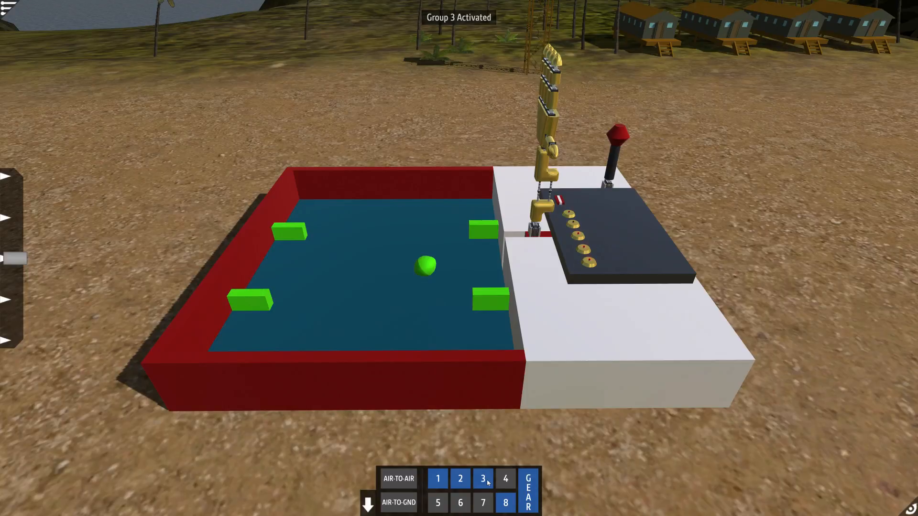
pyautogui.click(460, 502)
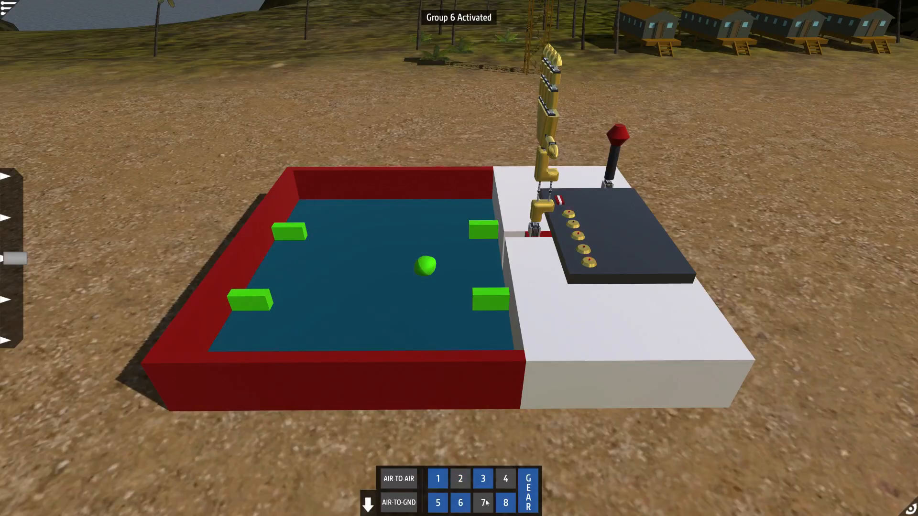
pyautogui.click(482, 478)
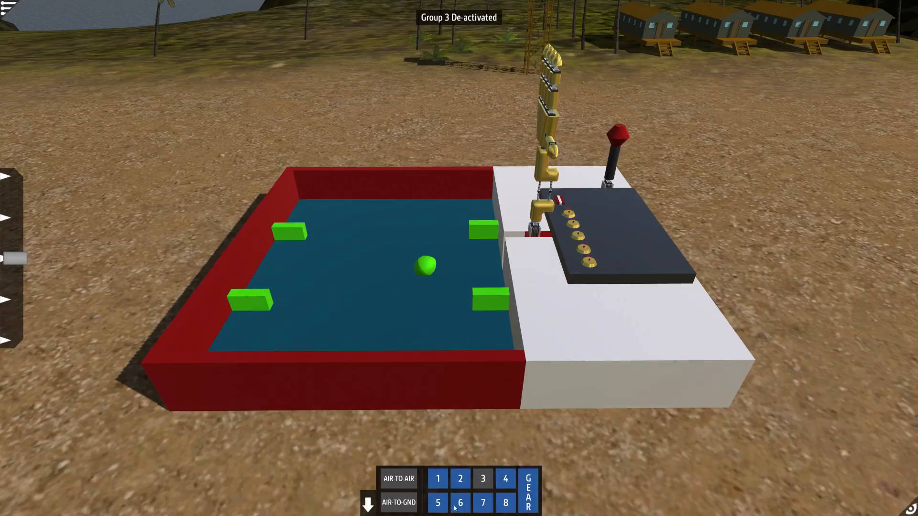
pyautogui.click(460, 479)
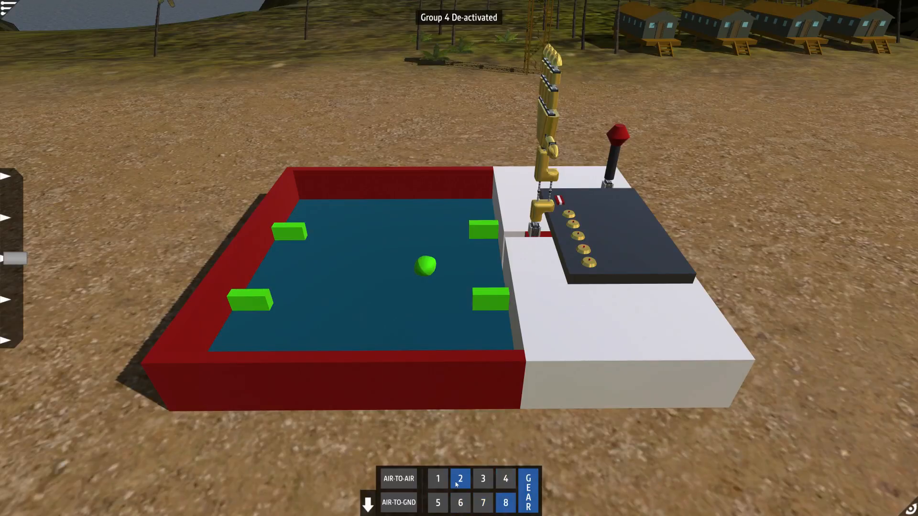
pyautogui.click(398, 502)
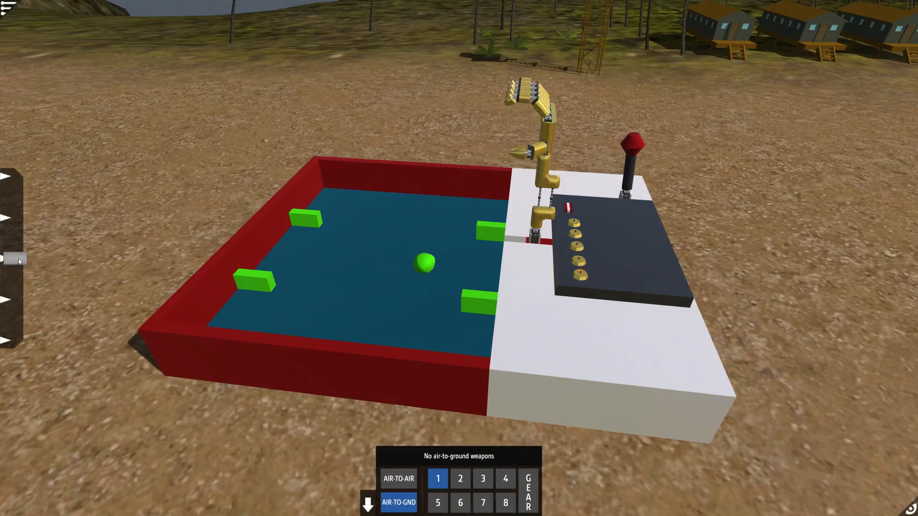
# Lower the golden robotic hand onto the green ball and sweep it toward the goal
pyautogui.press('2')
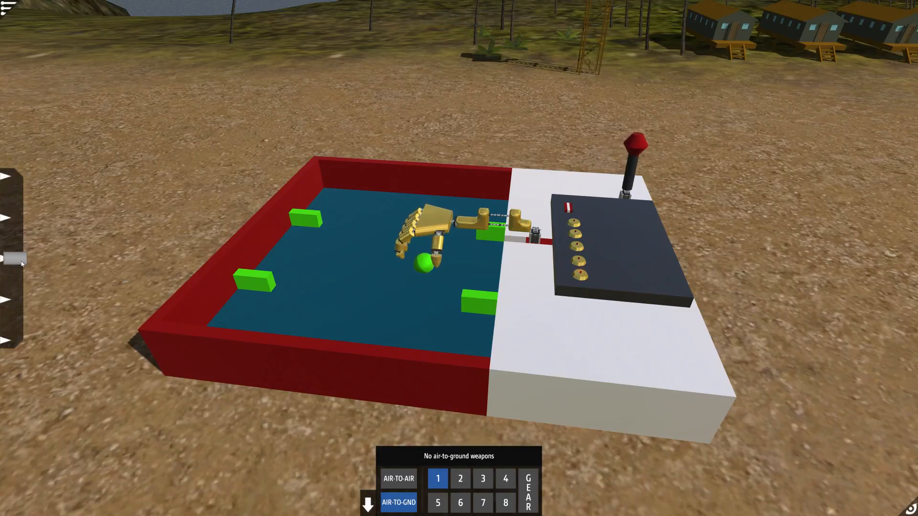
pyautogui.press('3')
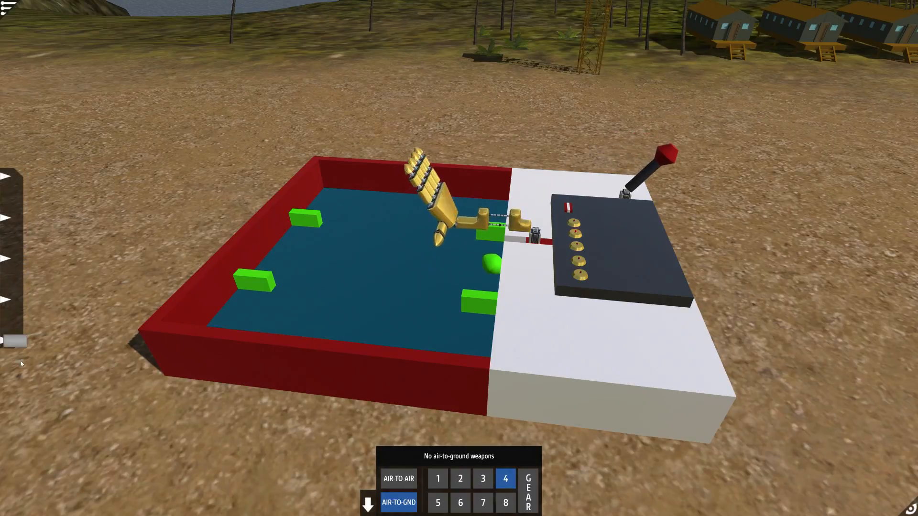
# Flatten the hand onto the pitch and toggle activation groups 5, 2 and 3 until it breaks off
pyautogui.press('5')
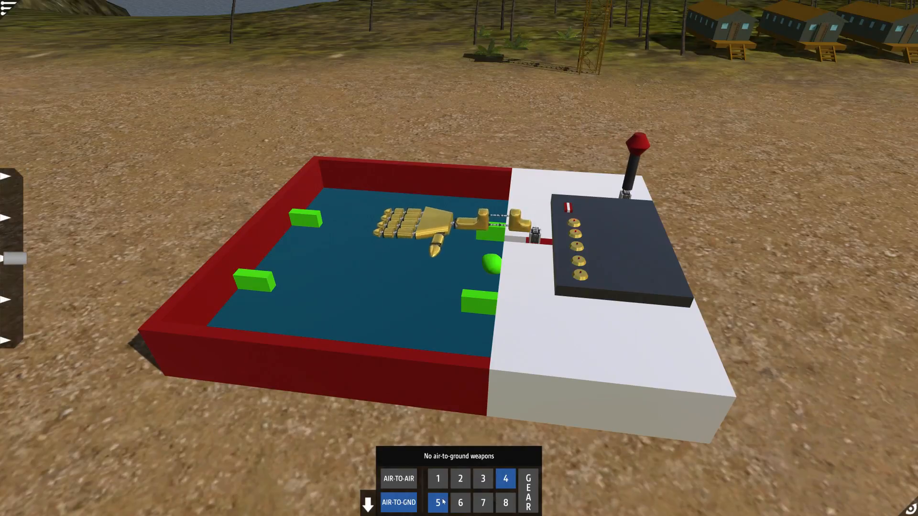
pyautogui.click(459, 502)
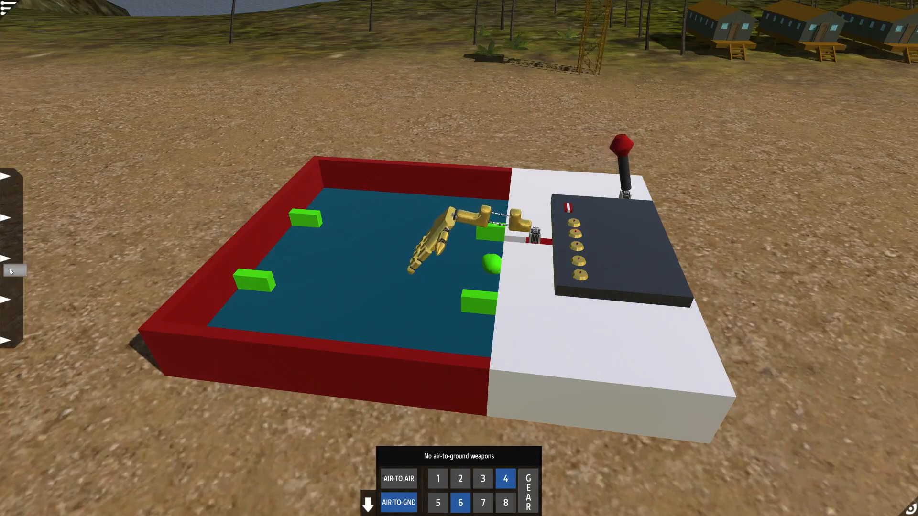
pyautogui.click(460, 479)
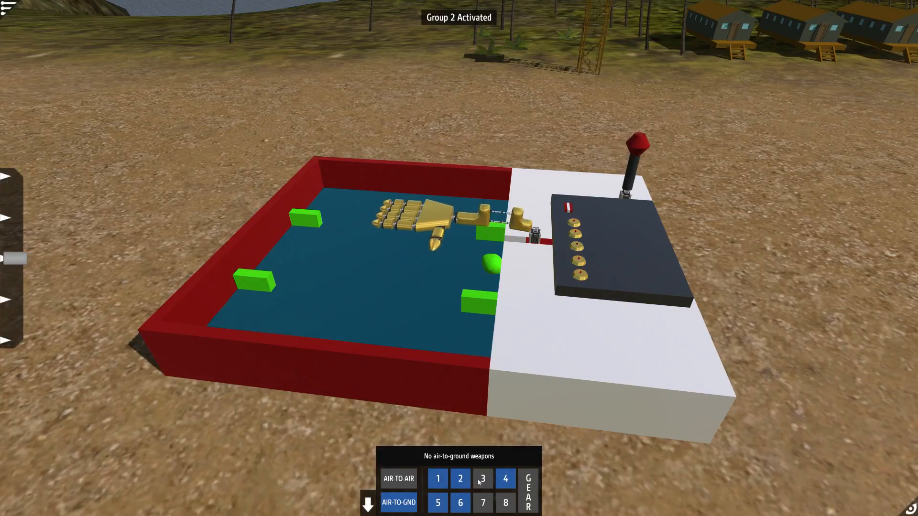
pyautogui.click(481, 478)
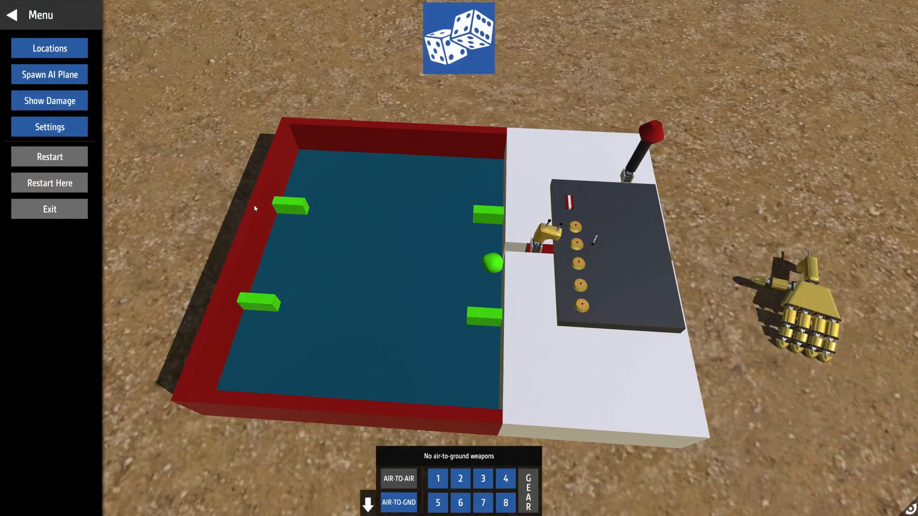
pyautogui.moveTo(49, 210)
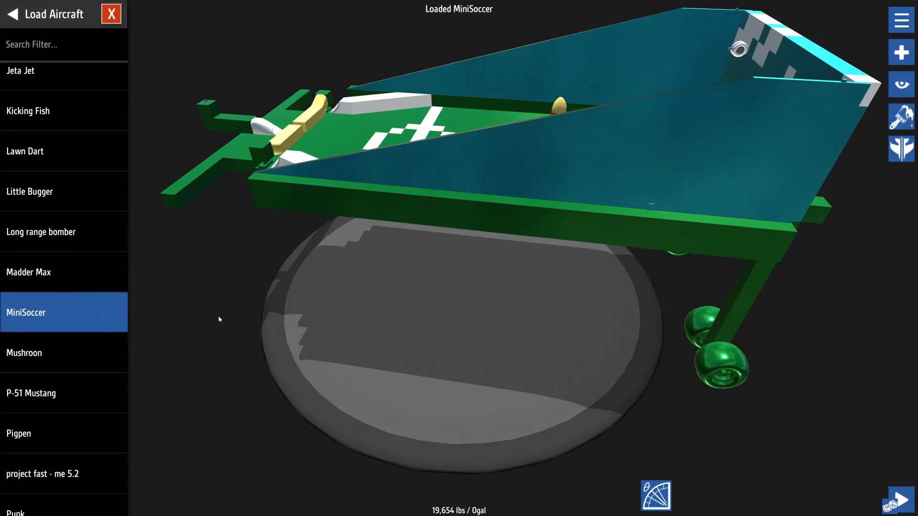
# Close the saved-aircraft list and launch the MiniSoccer table for a test play
pyautogui.click(111, 13)
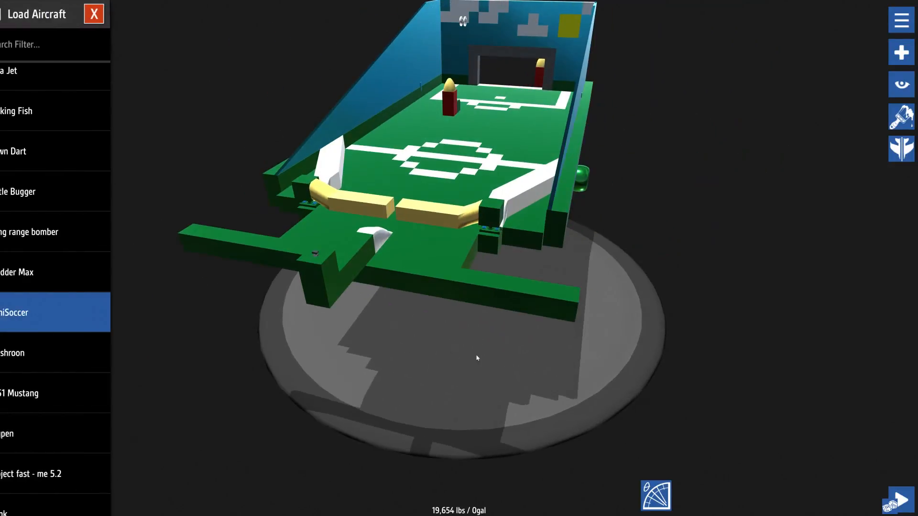
pyautogui.click(26, 312)
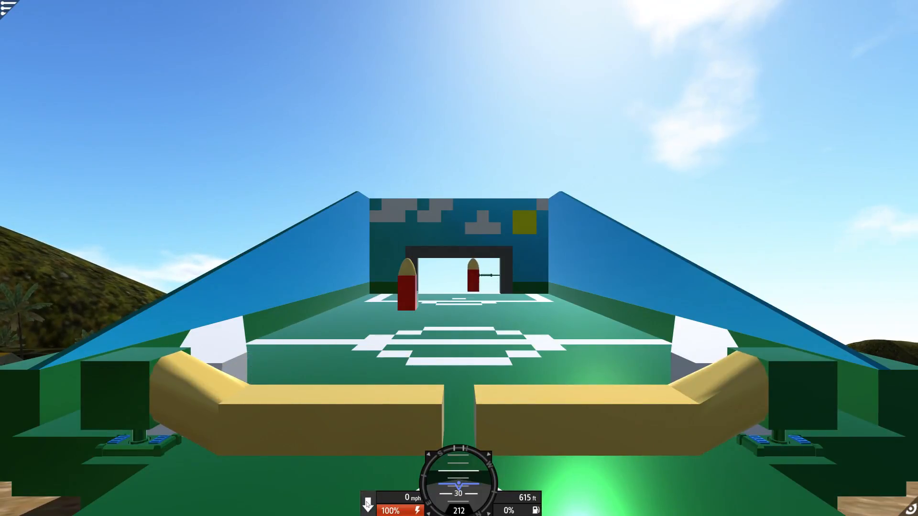
# Activate action group 3 on the table and switch to the chase camera view
pyautogui.press('3')
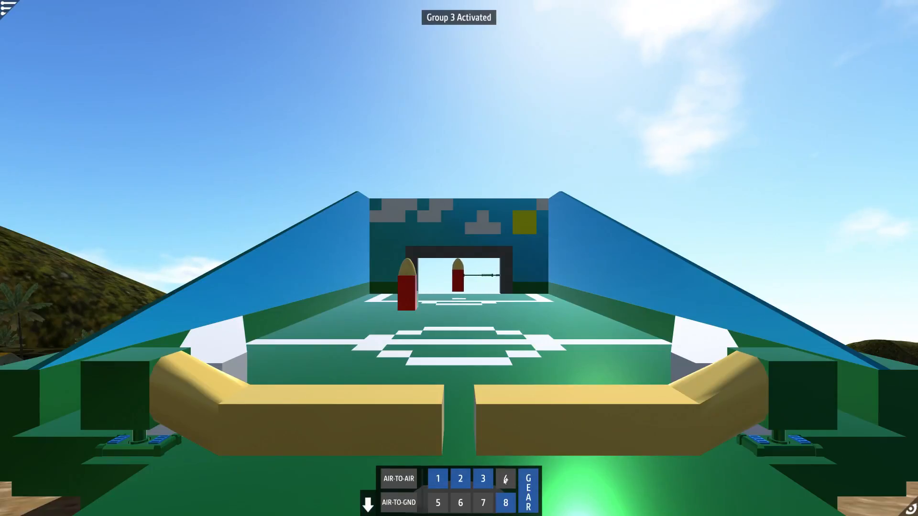
pyautogui.press('5')
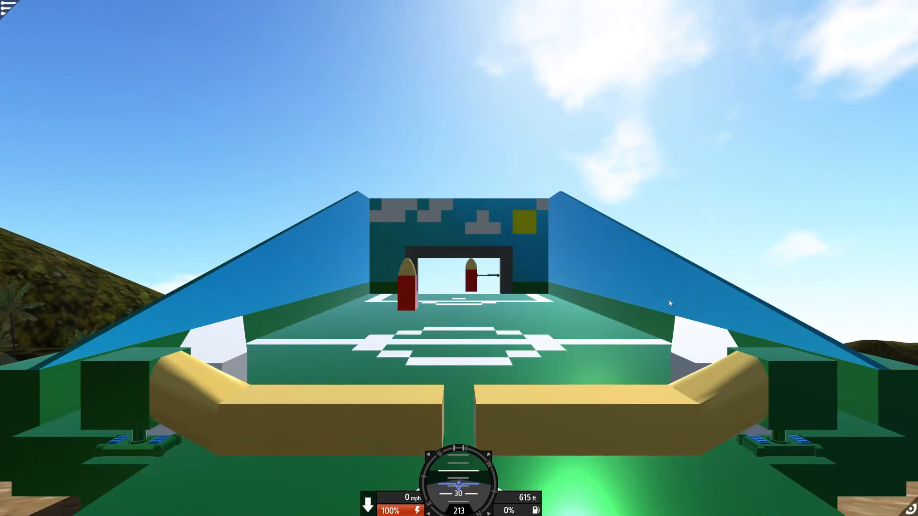
pyautogui.moveTo(761, 236)
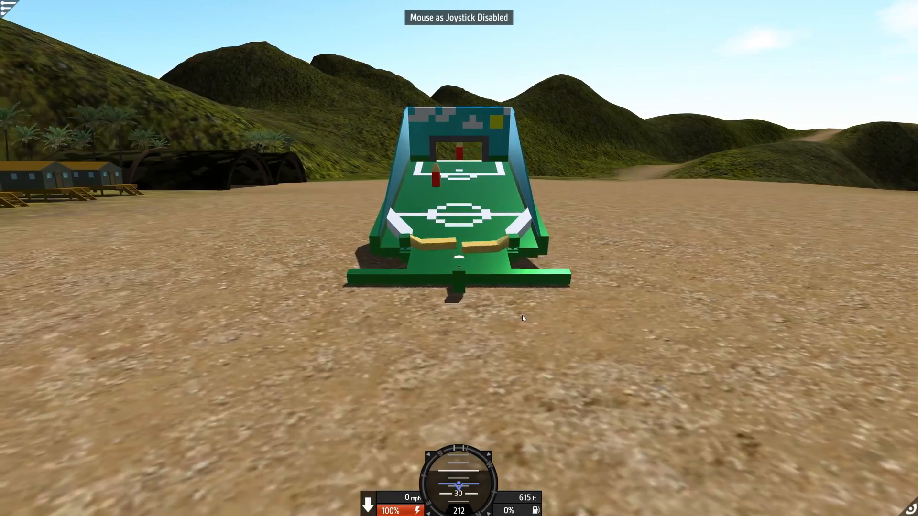
# Exit to the designer and delete the stray yellow part floating beside the table
pyautogui.click(8, 14)
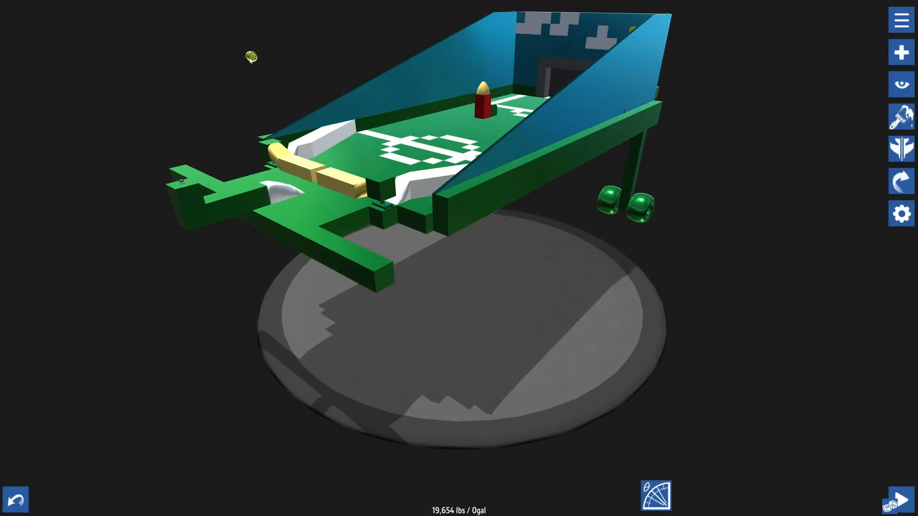
pyautogui.click(901, 51)
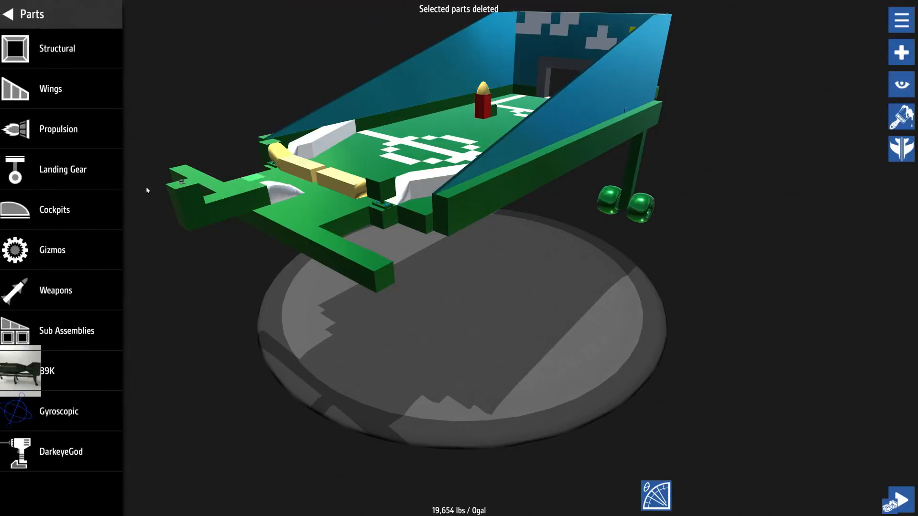
# Launch another test play of the trimmed table with the green ball on its pitch
pyautogui.click(56, 48)
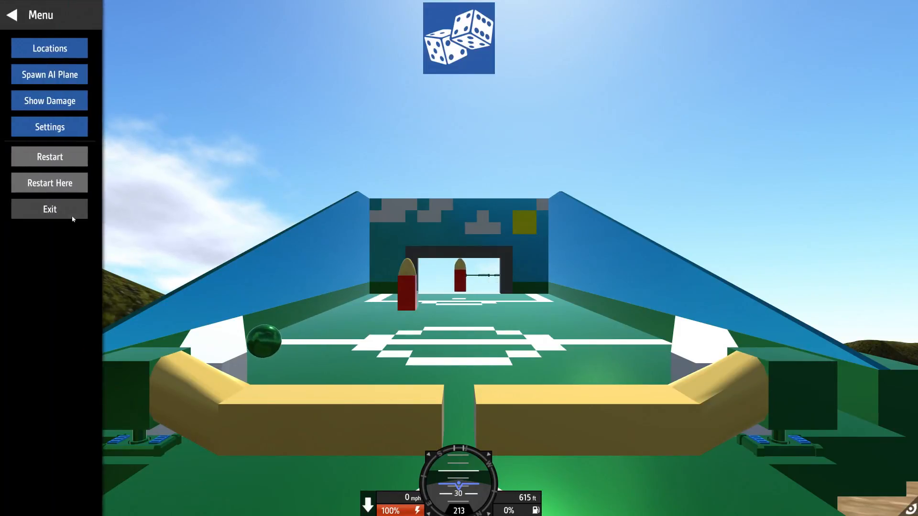
# Exit the test to the designer and browse the Propulsion parts category
pyautogui.click(49, 210)
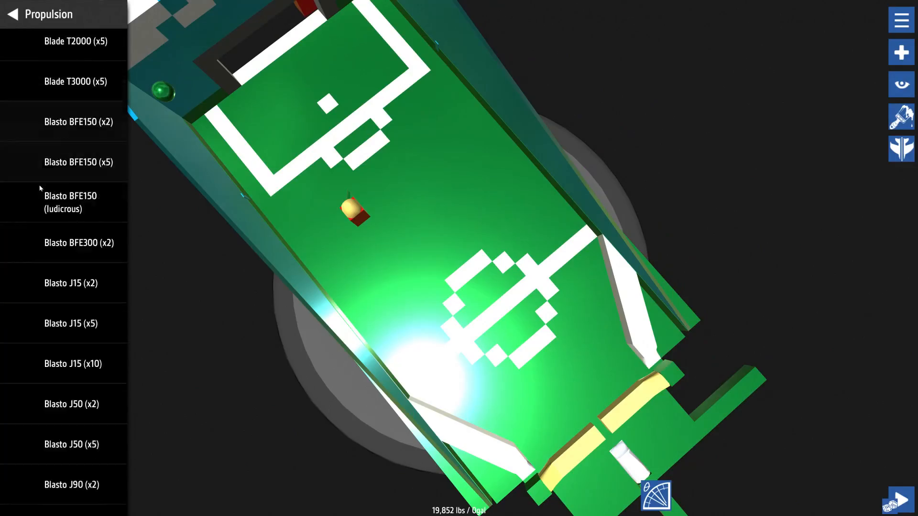
# Place a Rocket Motor from Propulsion on the table and enable Multi-Select in the move panel
pyautogui.scroll(-3)
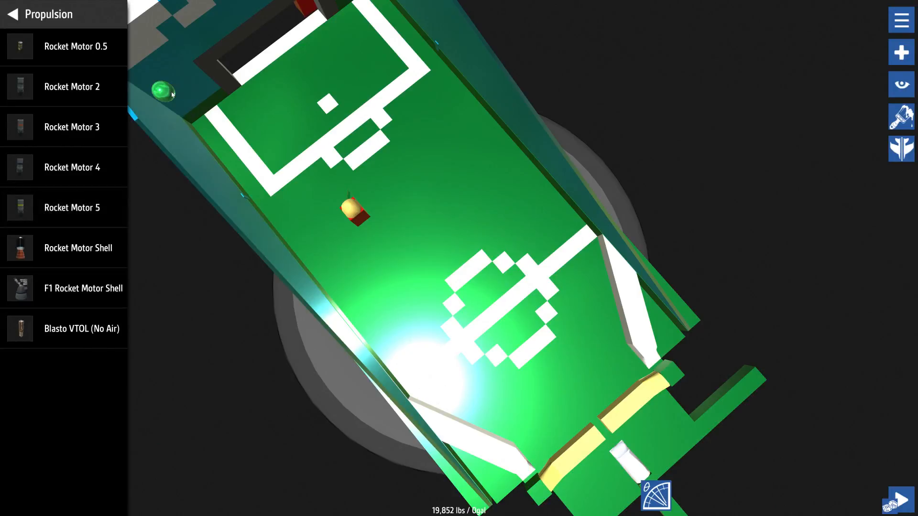
pyautogui.click(901, 148)
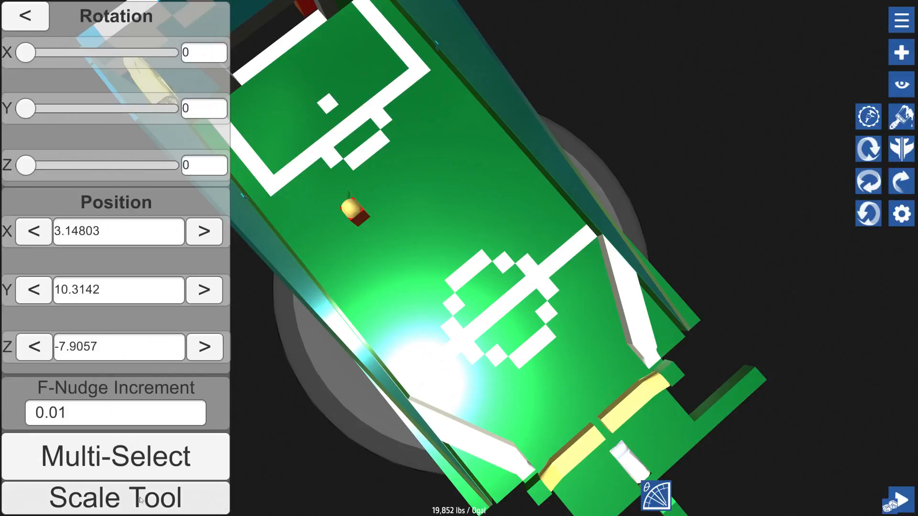
pyautogui.click(116, 455)
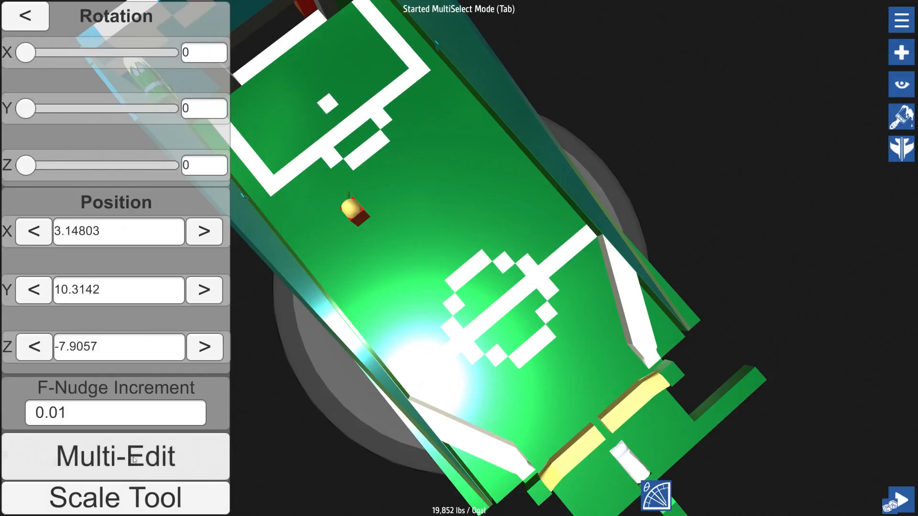
pyautogui.click(115, 456)
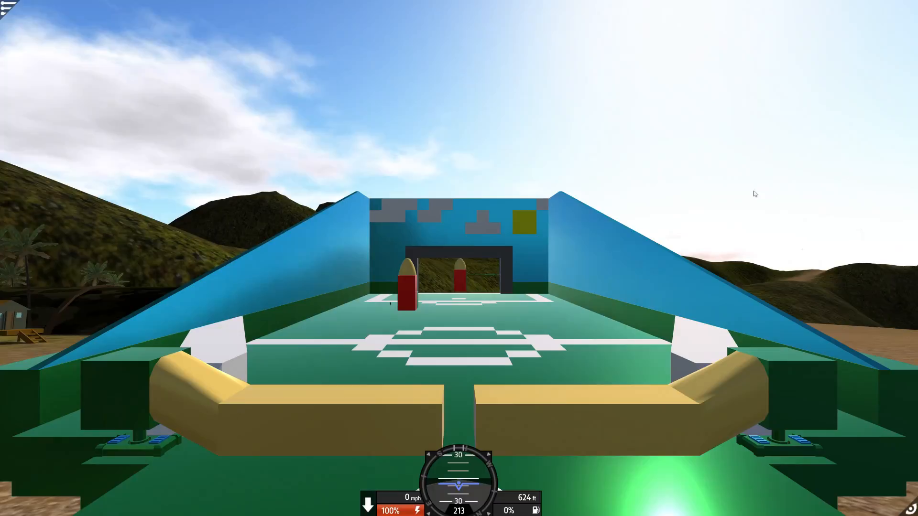
# Exit the test play to the designer and bring up its main options menu
pyautogui.click(9, 14)
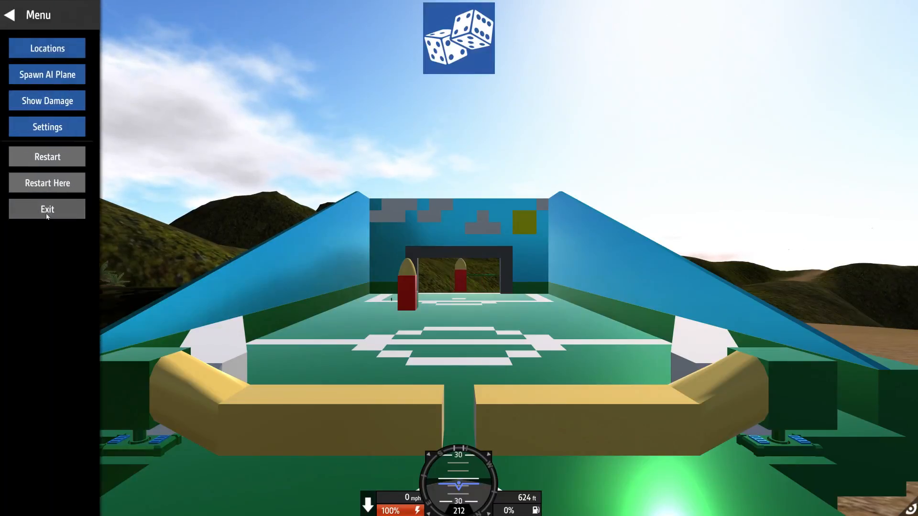
pyautogui.click(47, 210)
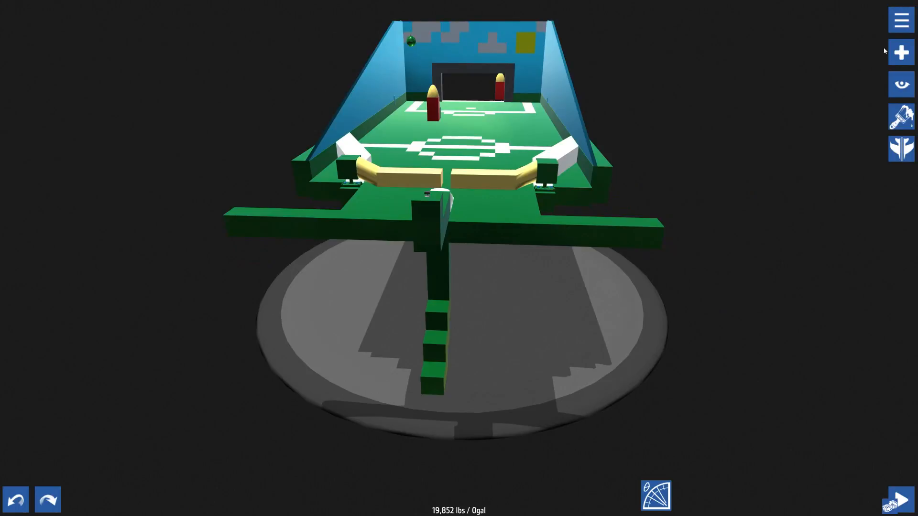
pyautogui.click(900, 19)
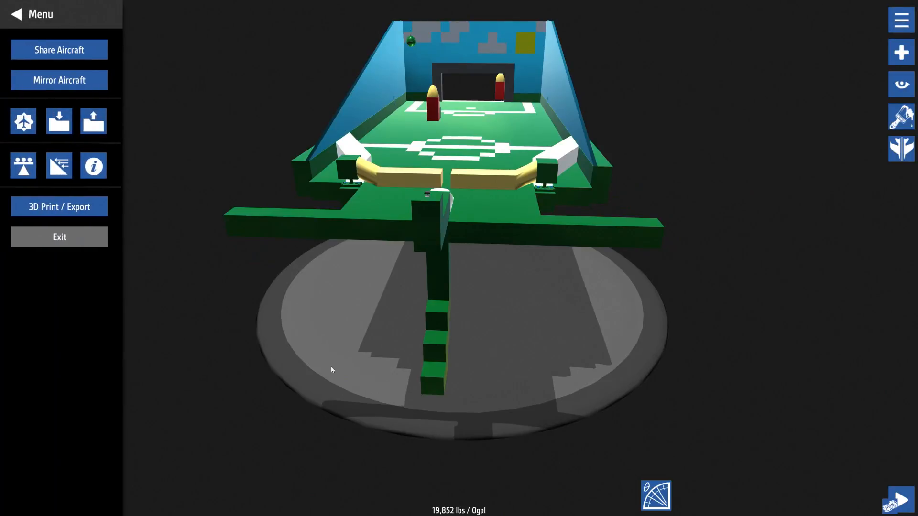
pyautogui.moveTo(76, 114)
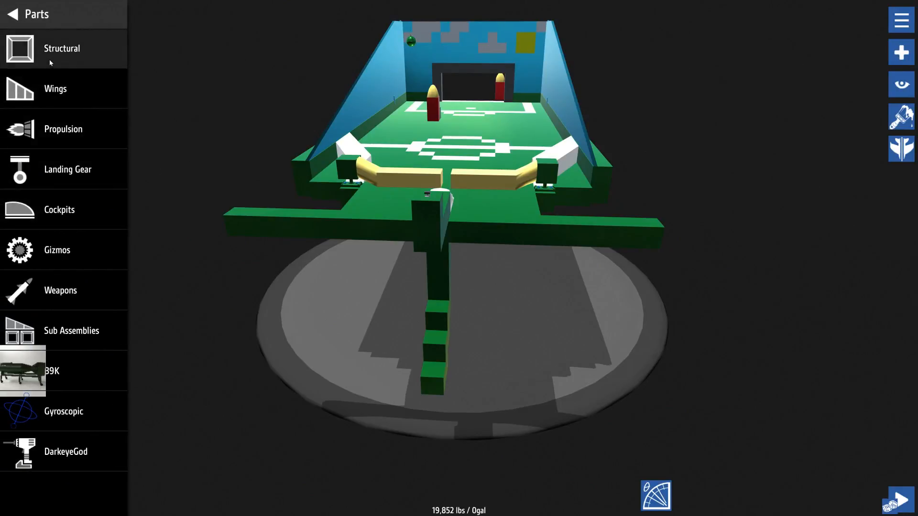
# Close the Parts panel so the pinball table can be launched for a test run
pyautogui.click(71, 330)
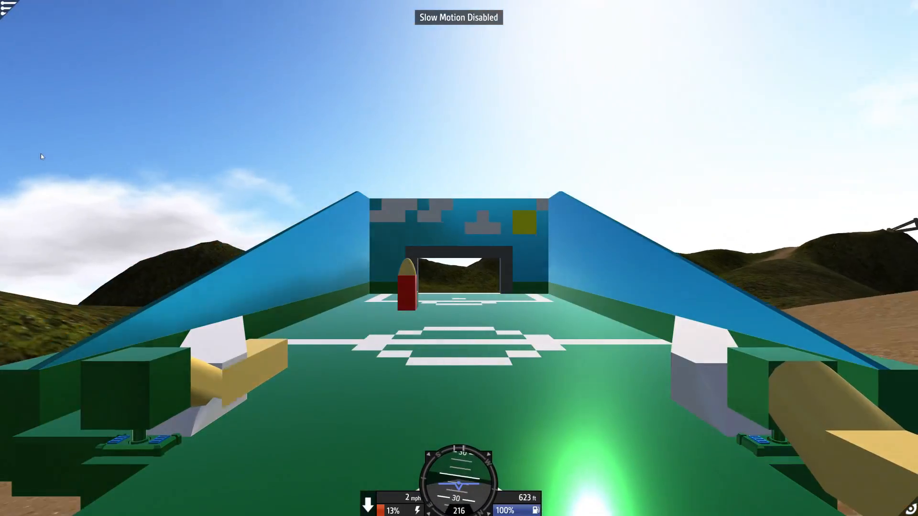
# Toggle slow motion while the ball fires down the table toward the back wall
pyautogui.press('t')
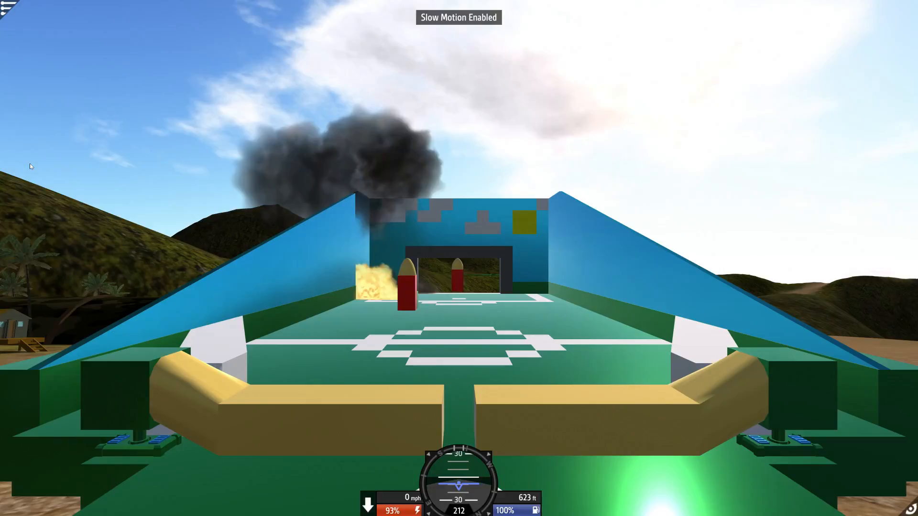
# End the slow-motion shot and exit the test to return to the designer
pyautogui.press('t')
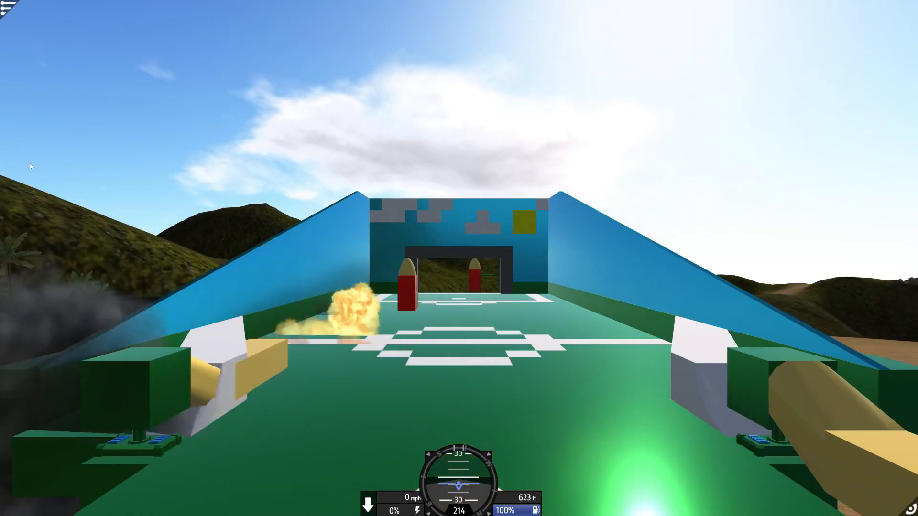
pyautogui.click(12, 11)
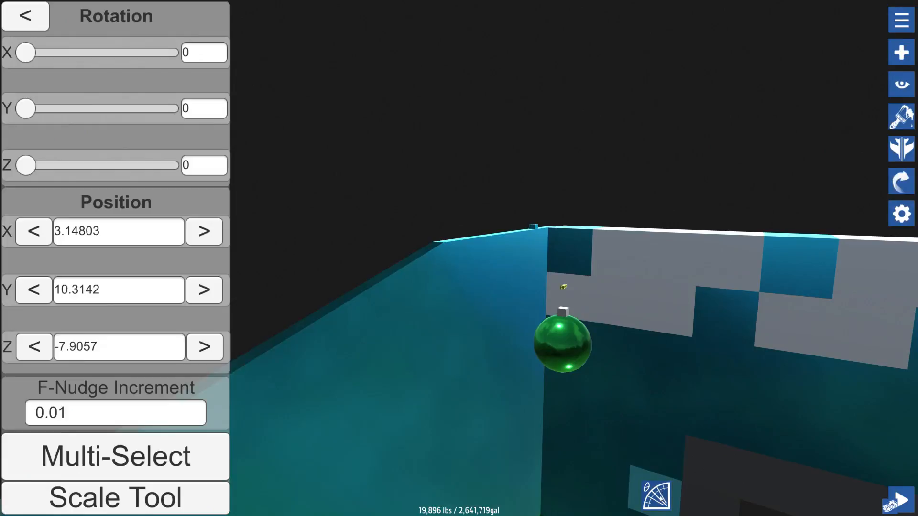
pyautogui.moveTo(303, 328)
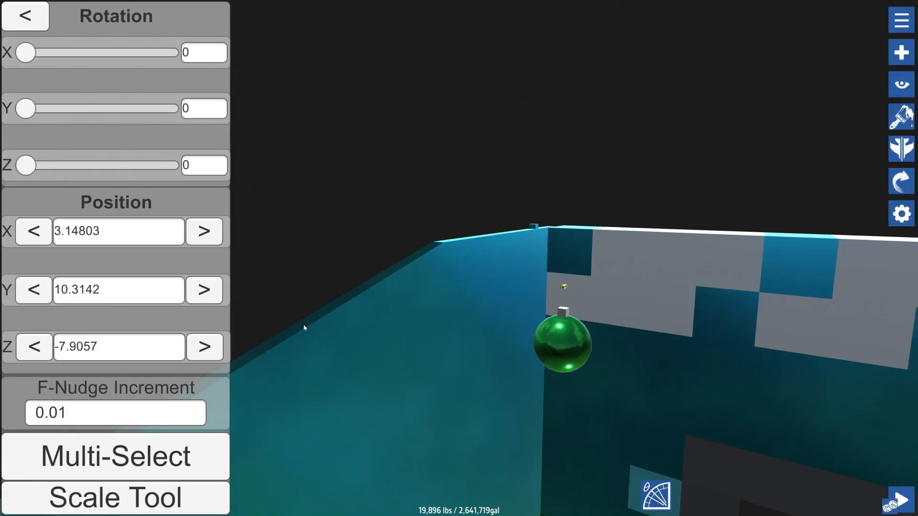
# Nudge the green ball's Y position down from 10.3142 to 9.9942 and close the Nudge panel
pyautogui.click(34, 346)
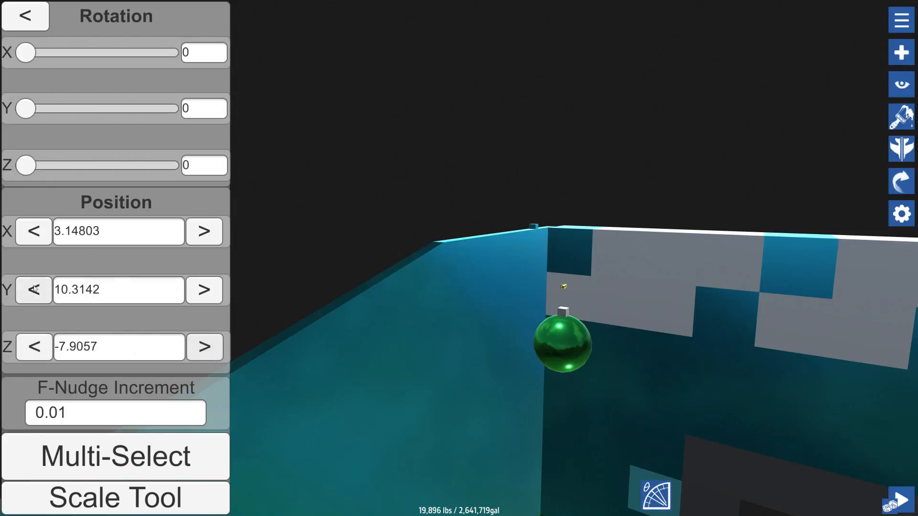
pyautogui.click(33, 290)
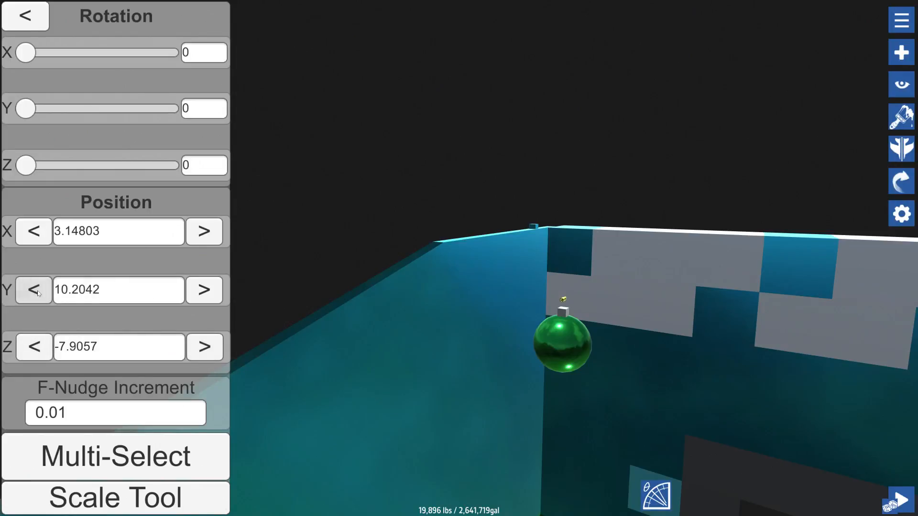
pyautogui.click(34, 291)
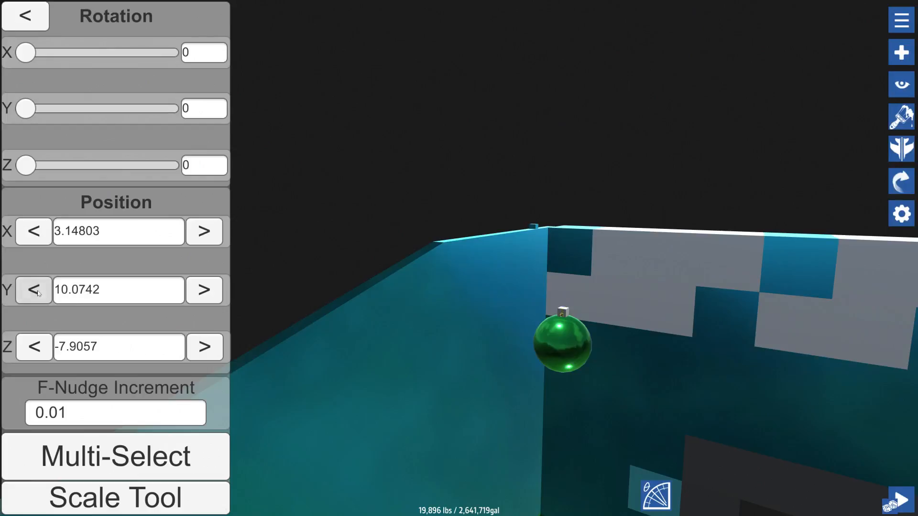
pyautogui.click(33, 290)
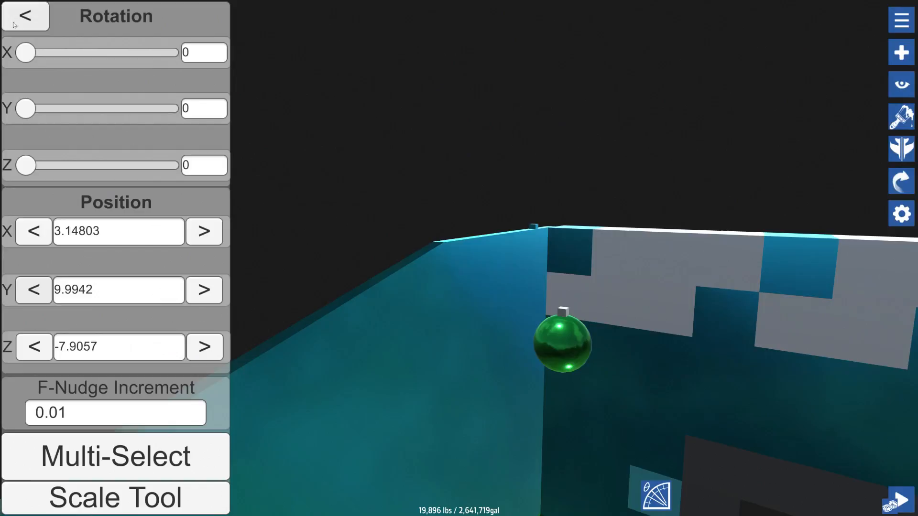
pyautogui.click(25, 17)
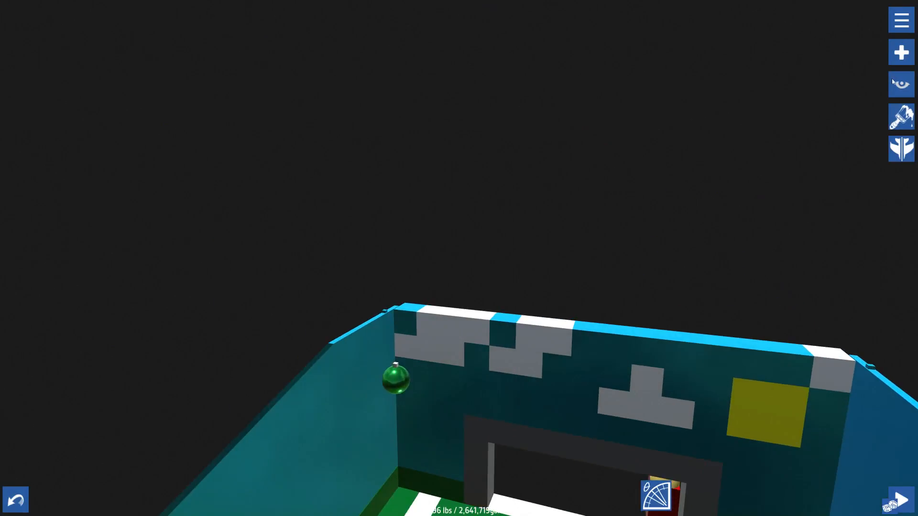
# Show the Parts catalog beside the table's back wall
pyautogui.click(900, 52)
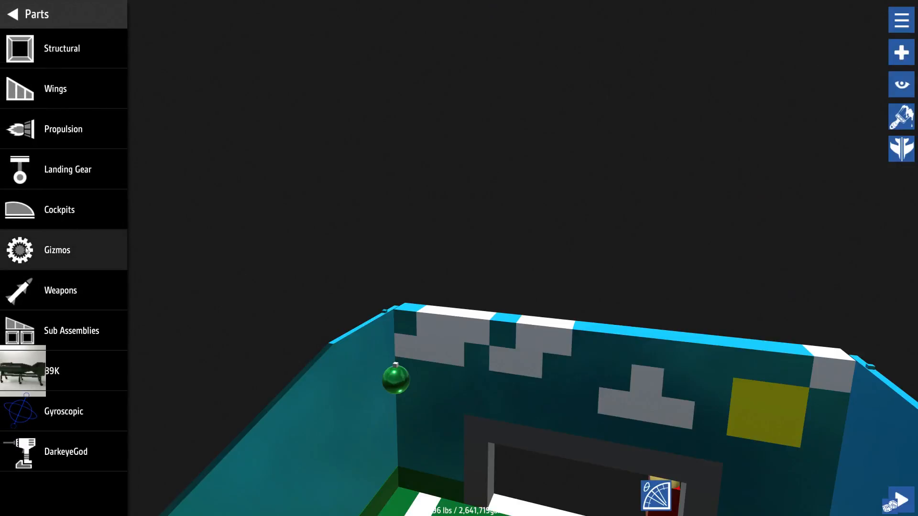
# Switch the Parts panel to the Gizmos category
pyautogui.click(56, 249)
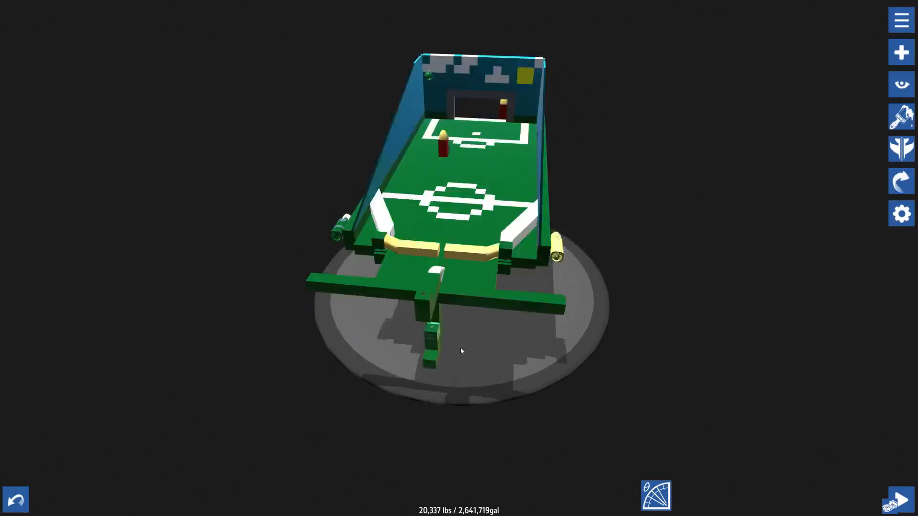
# Select a part at the lower side of the pinball table
pyautogui.click(901, 499)
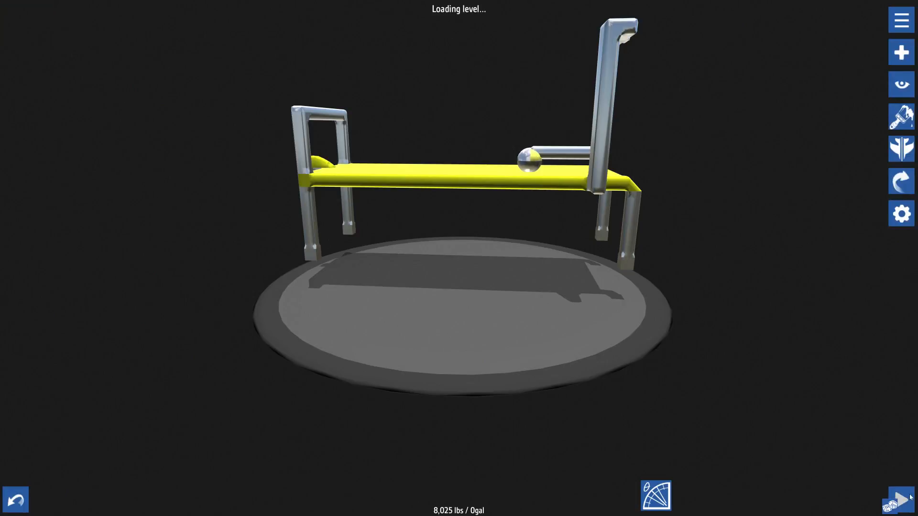
# Select a part of the goalie craft and add wall pieces via the Parts panel, reaching 9,502 lbs
pyautogui.click(904, 500)
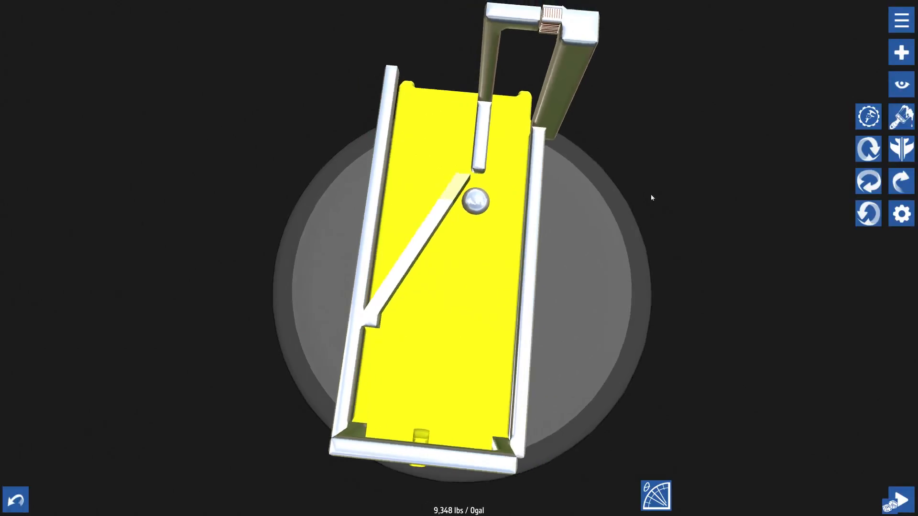
pyautogui.click(900, 52)
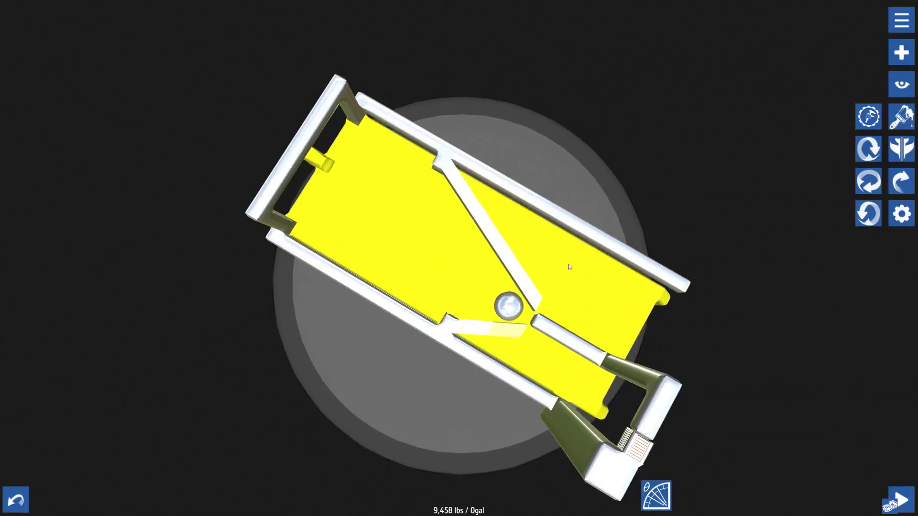
pyautogui.click(900, 51)
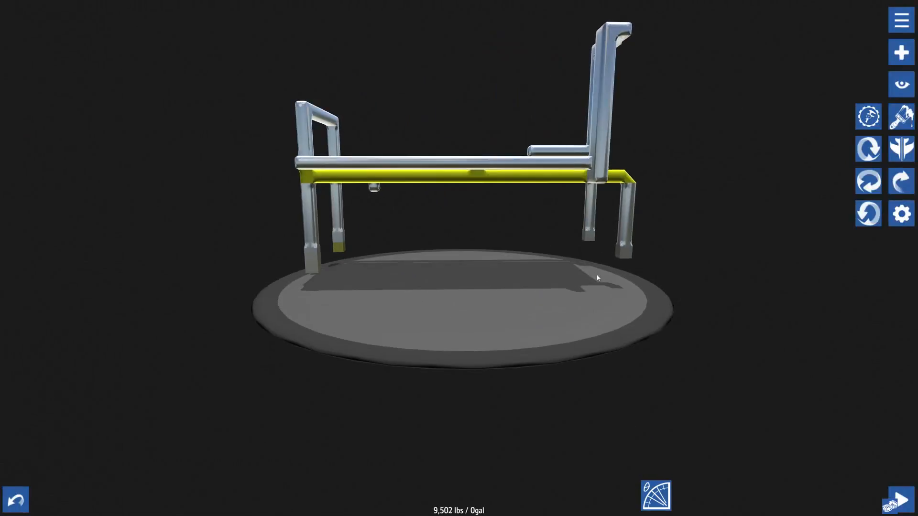
# Launch the pinball ball off the table onto the ground and bring up the flight options
pyautogui.click(900, 52)
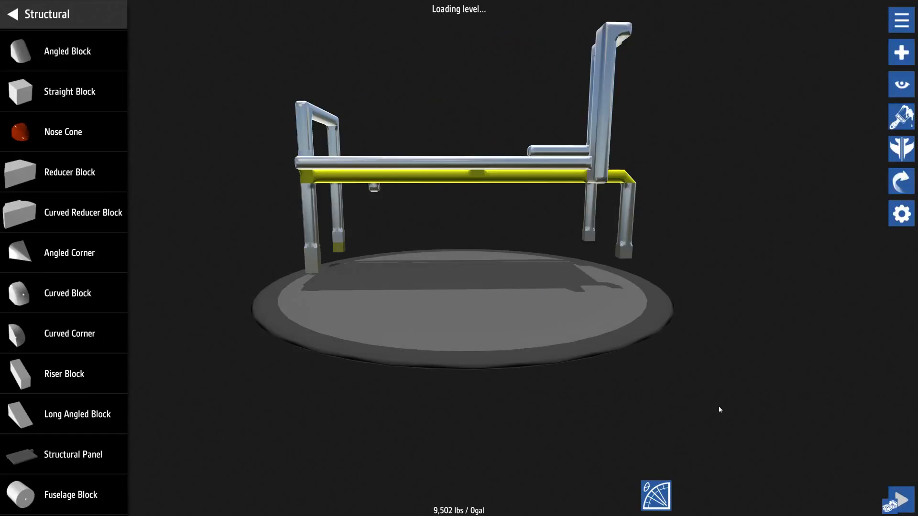
pyautogui.click(900, 501)
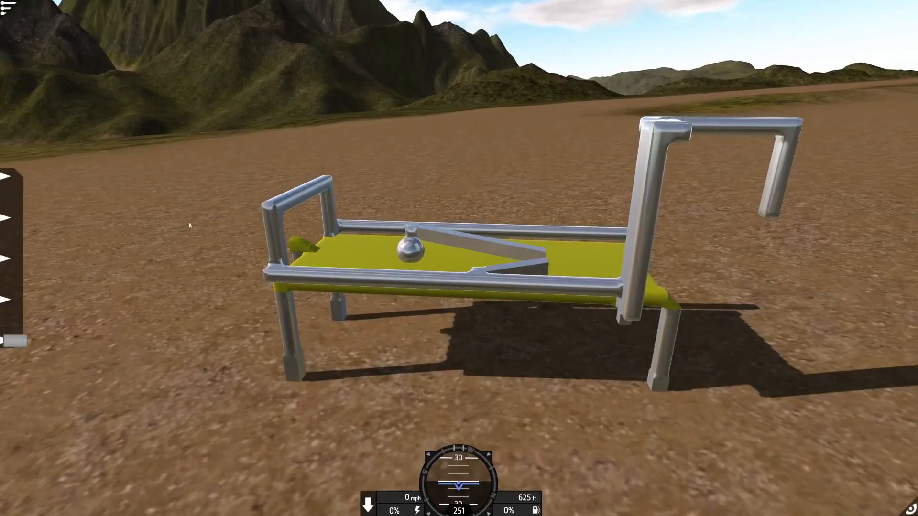
pyautogui.click(8, 12)
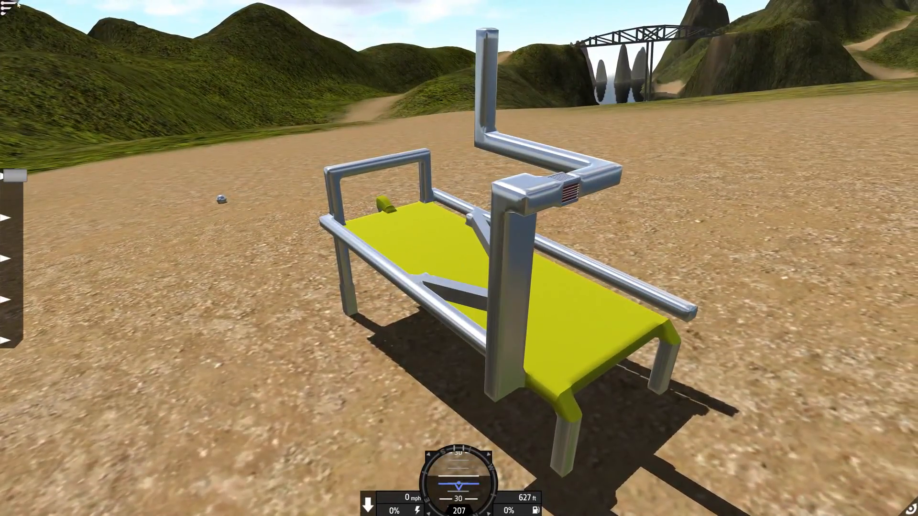
pyautogui.click(7, 14)
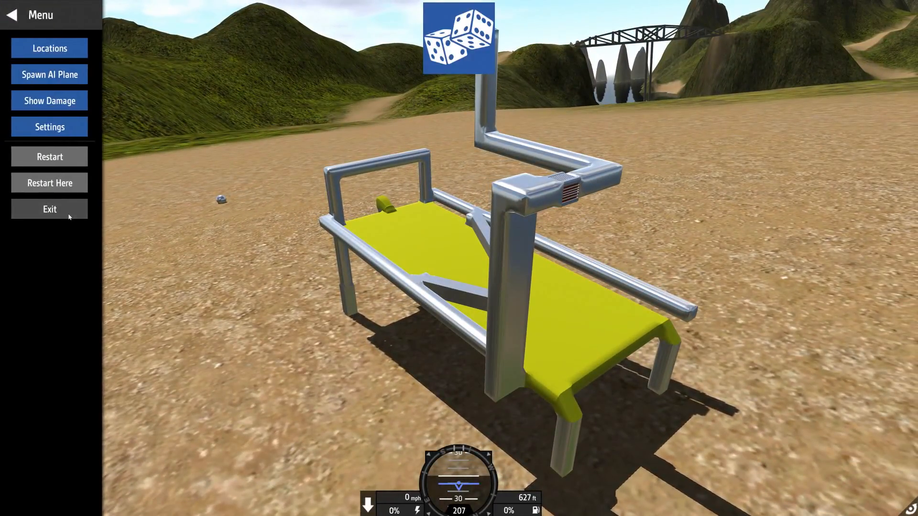
# Exit the test flight back to the designer with the goalie table
pyautogui.click(48, 210)
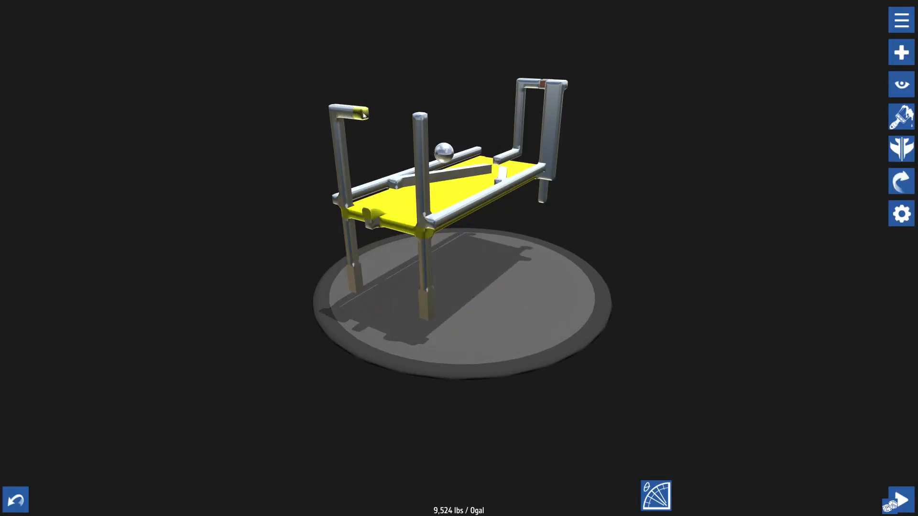
pyautogui.click(902, 501)
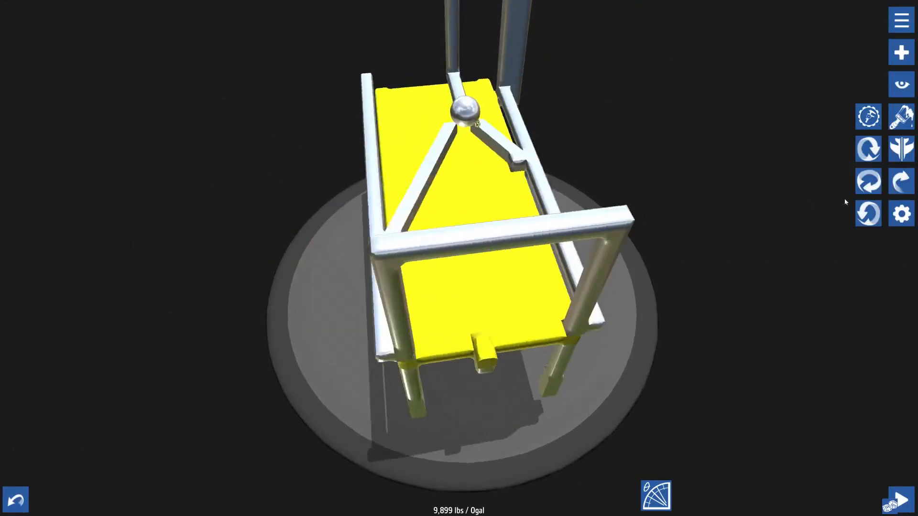
# Start another test flight of the pinball table from the designer
pyautogui.click(901, 500)
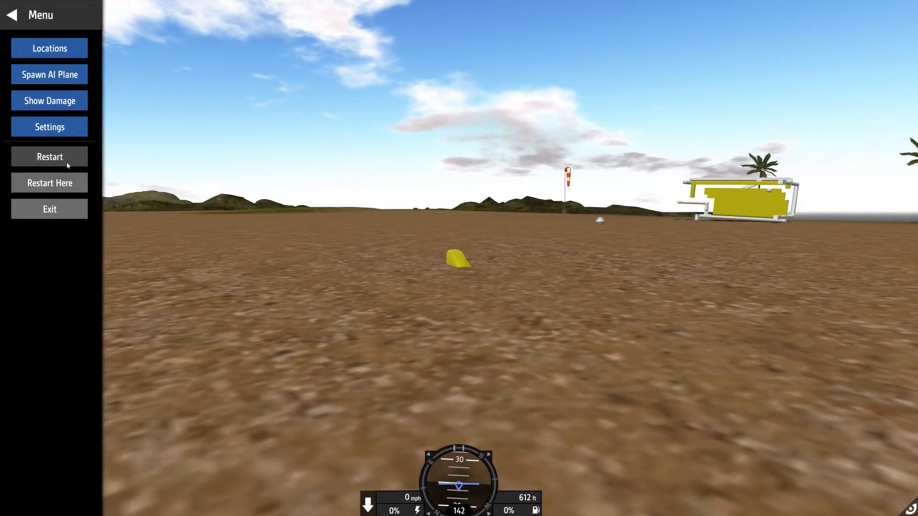
# Leave the flight and spawn the Soccer simulator v1 build on the airfield
pyautogui.click(49, 156)
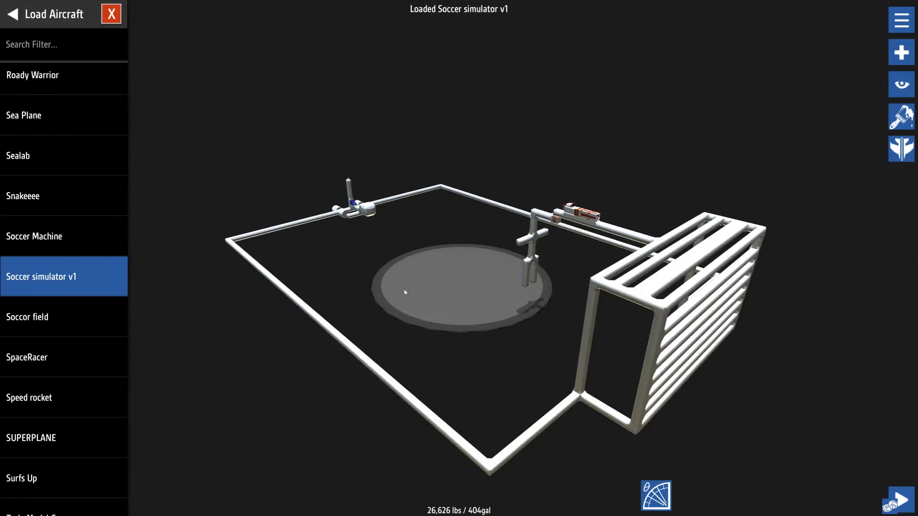
pyautogui.click(111, 13)
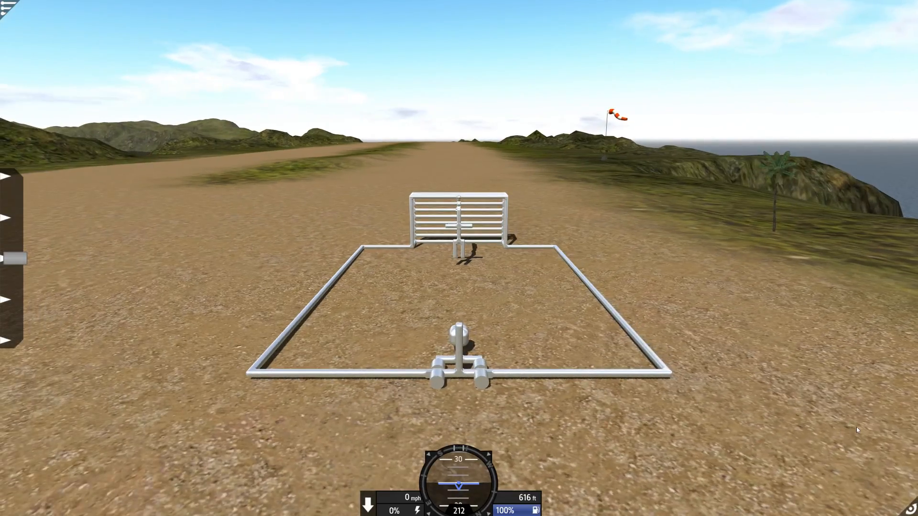
# Switch the camera and fire action group 1 so the goalie rig tips over
pyautogui.press('c')
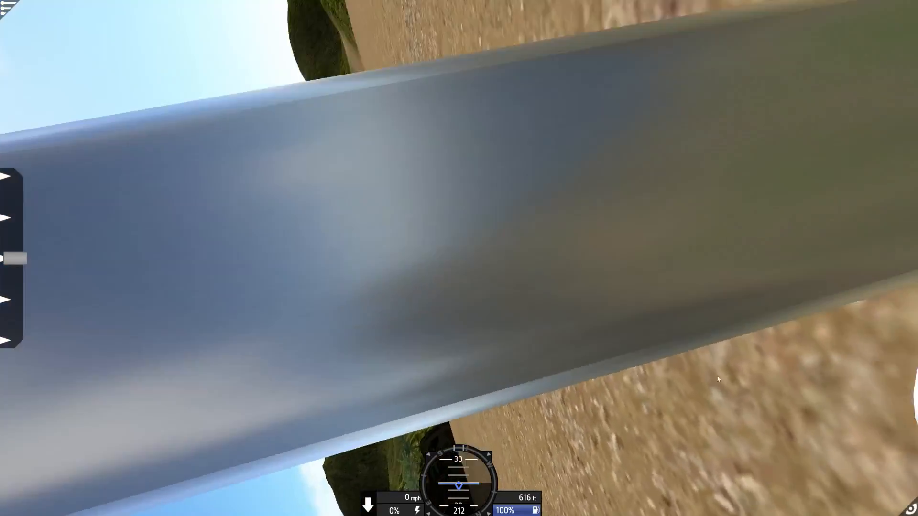
pyautogui.moveTo(718, 380)
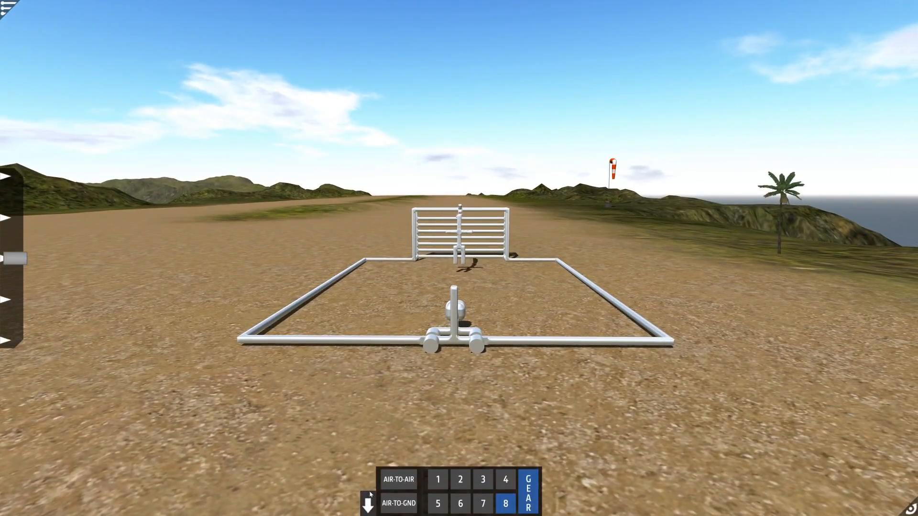
pyautogui.click(436, 478)
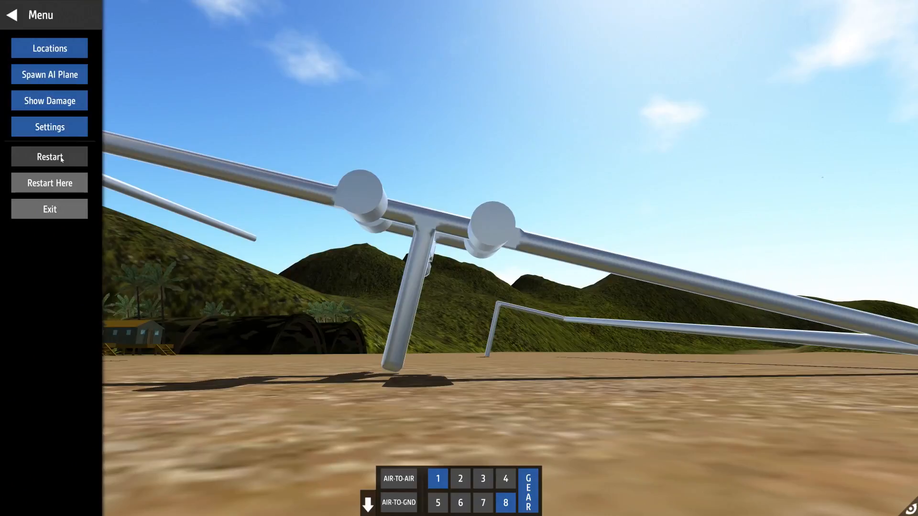
# Restart the soccer simulator test run and change the camera view
pyautogui.click(49, 156)
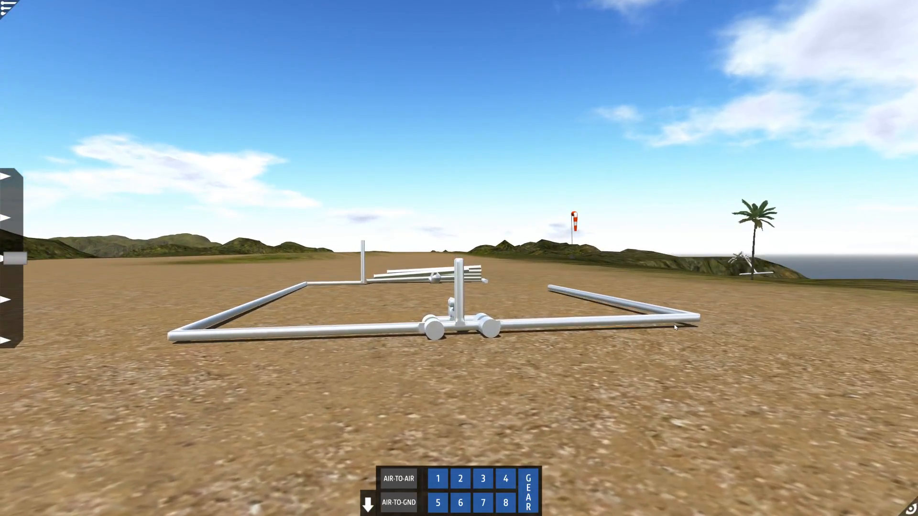
pyautogui.press('c')
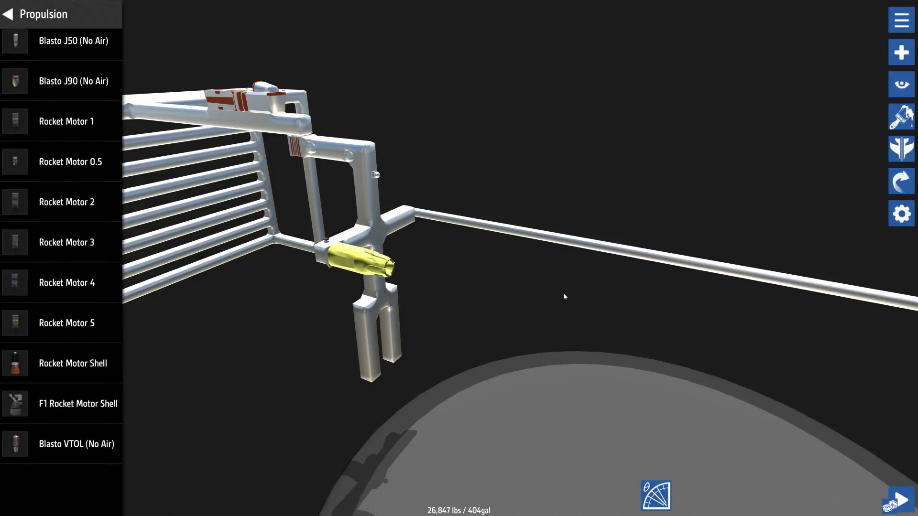
# Launch a test run of the rocket-fitted Soccer simulator v1 rig
pyautogui.click(900, 502)
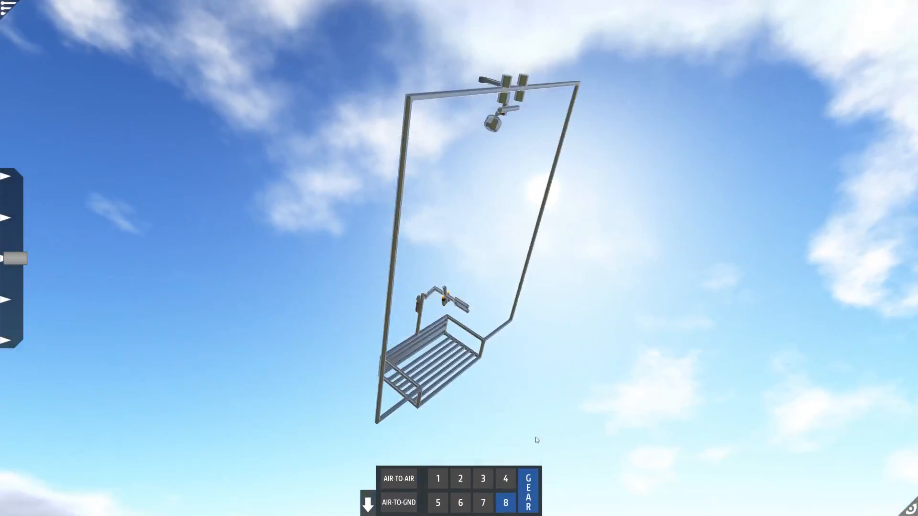
# Fire the rig's rocket with action group 1, sending it skyward with damaged parts
pyautogui.click(437, 479)
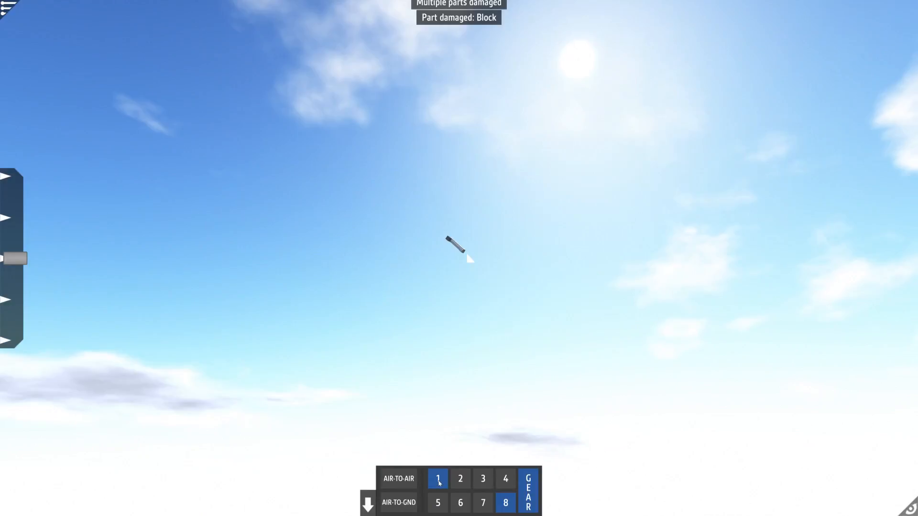